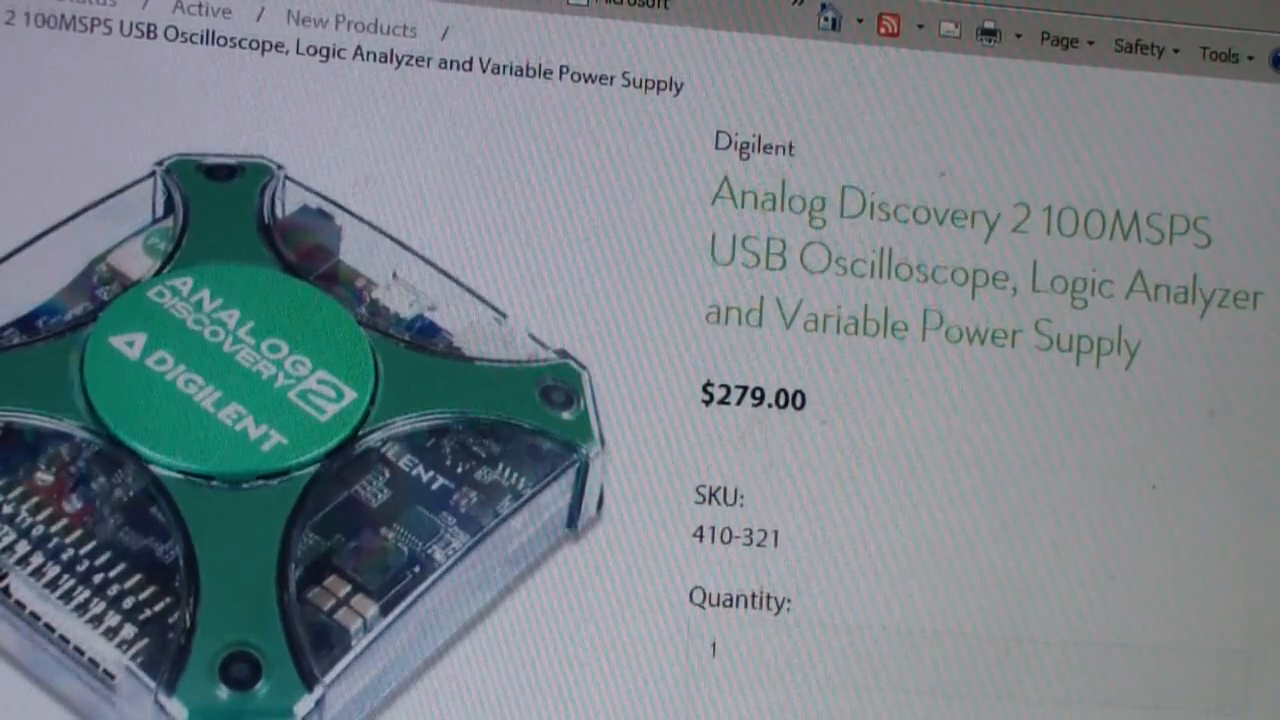
scroll("down", 3)
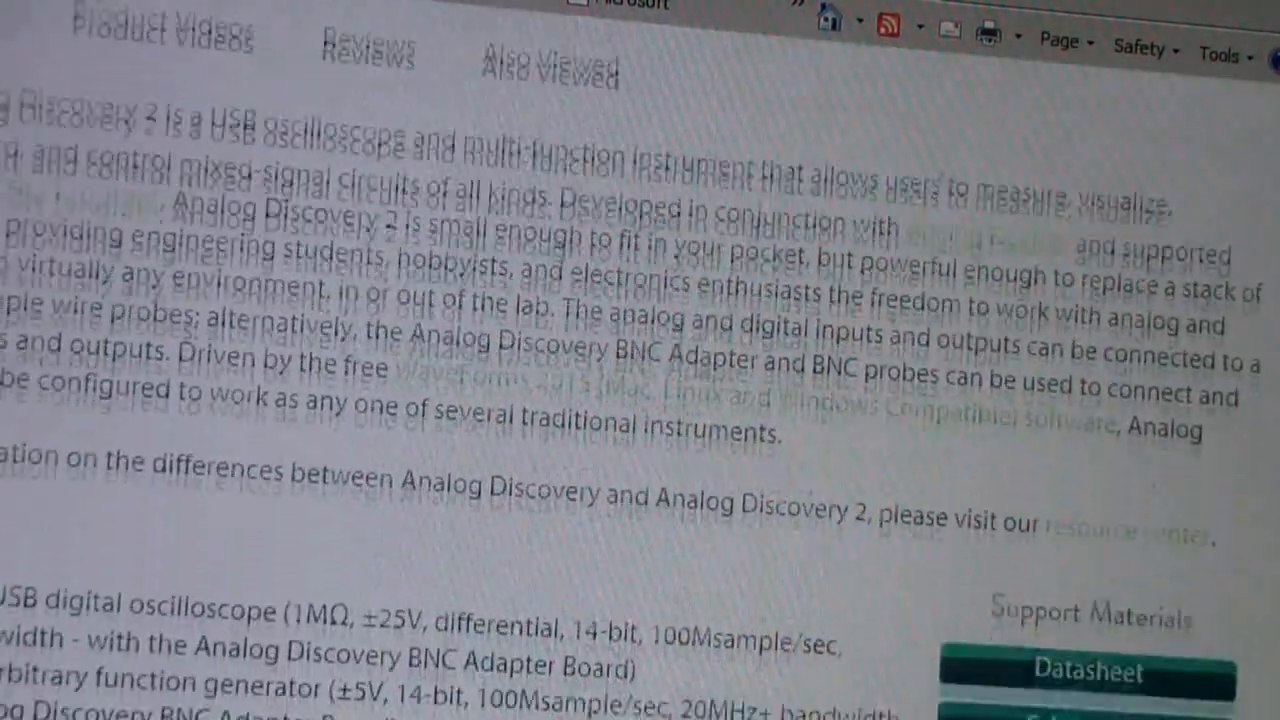